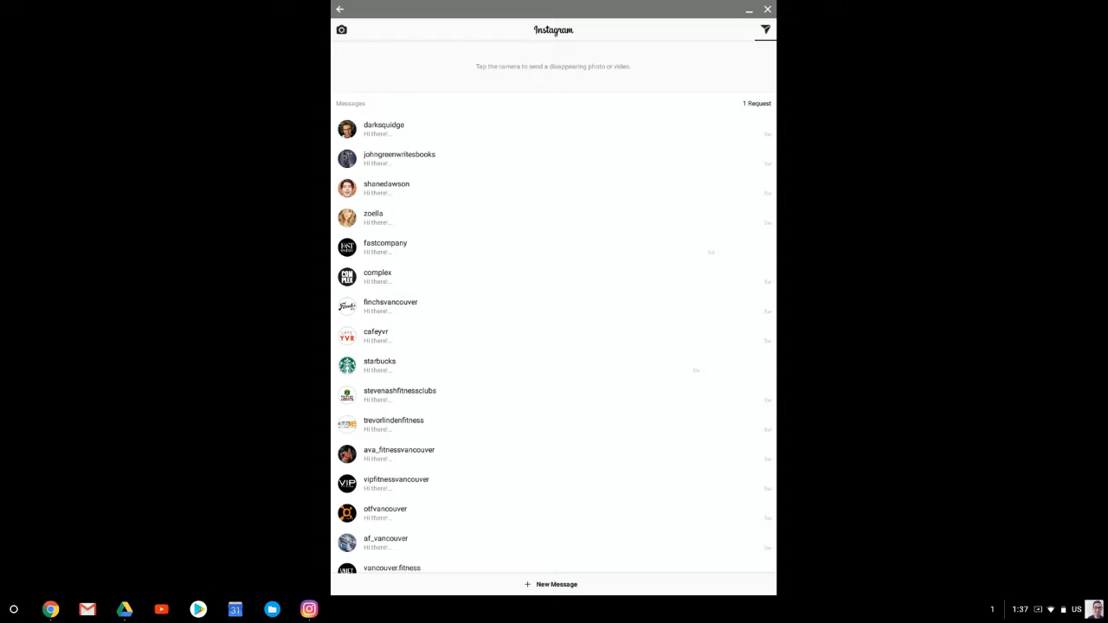
Scroll the Direct inbox and open the finchsvancouver thread.
scroll("up", 3)
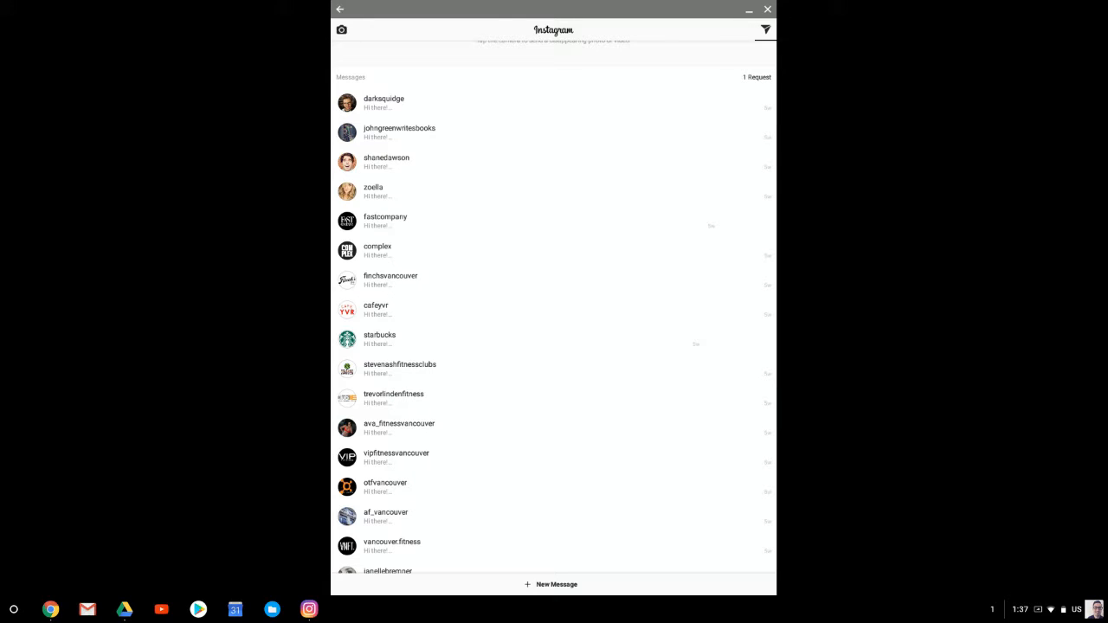
left_click(391, 279)
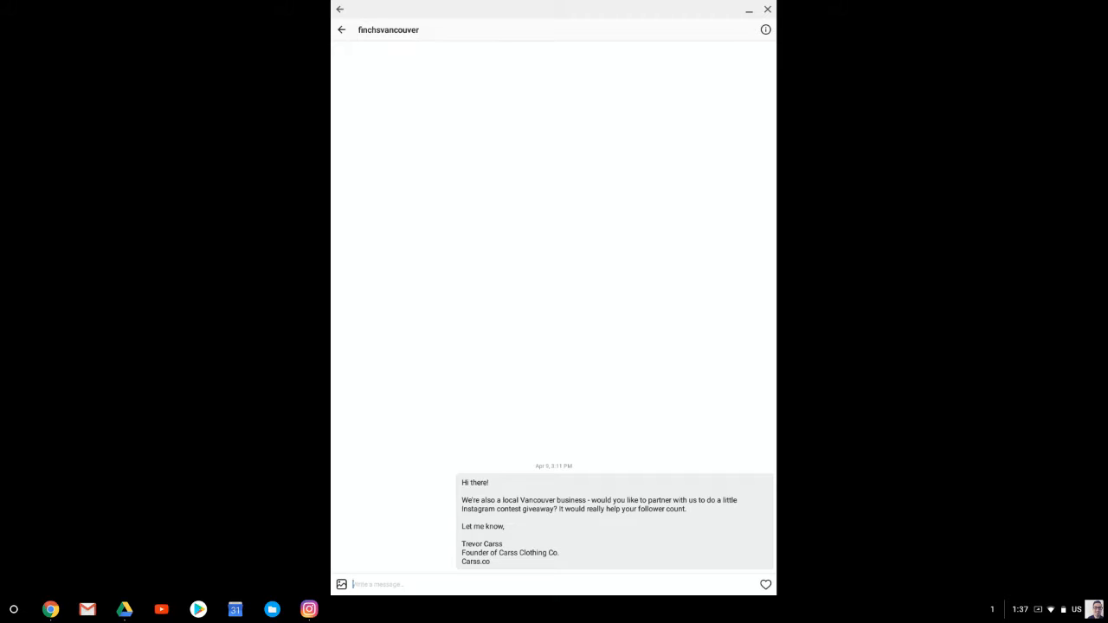
Send finchsvancouver 'We should collaborate, are you interested? Trev' and return to the inbox.
type("We a")
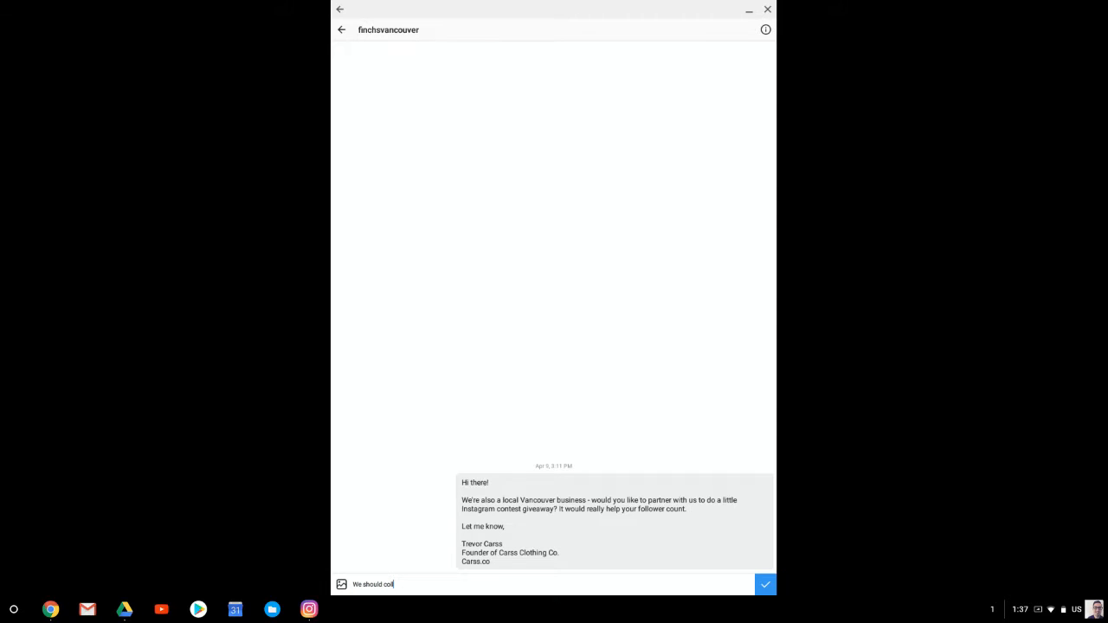
type("aborate, are you")
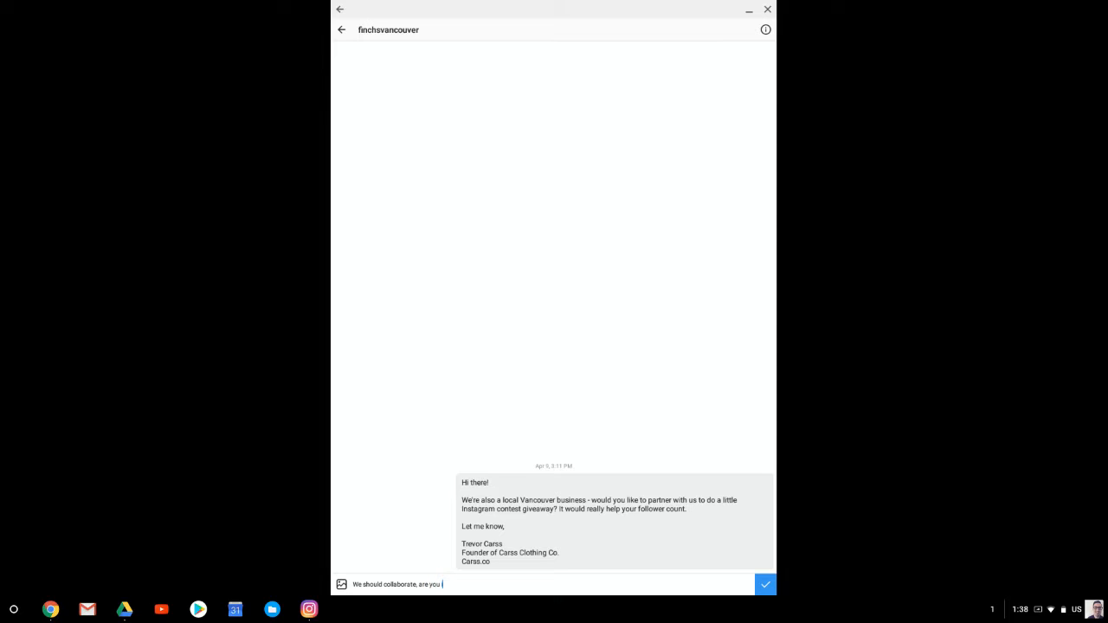
type("interested")
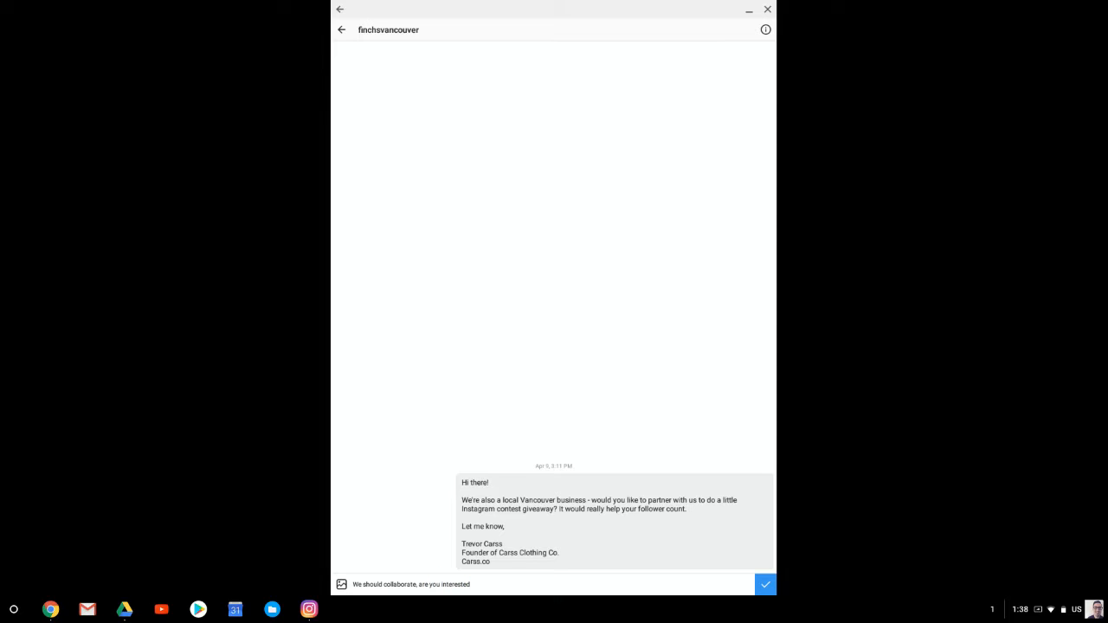
type("Trev")
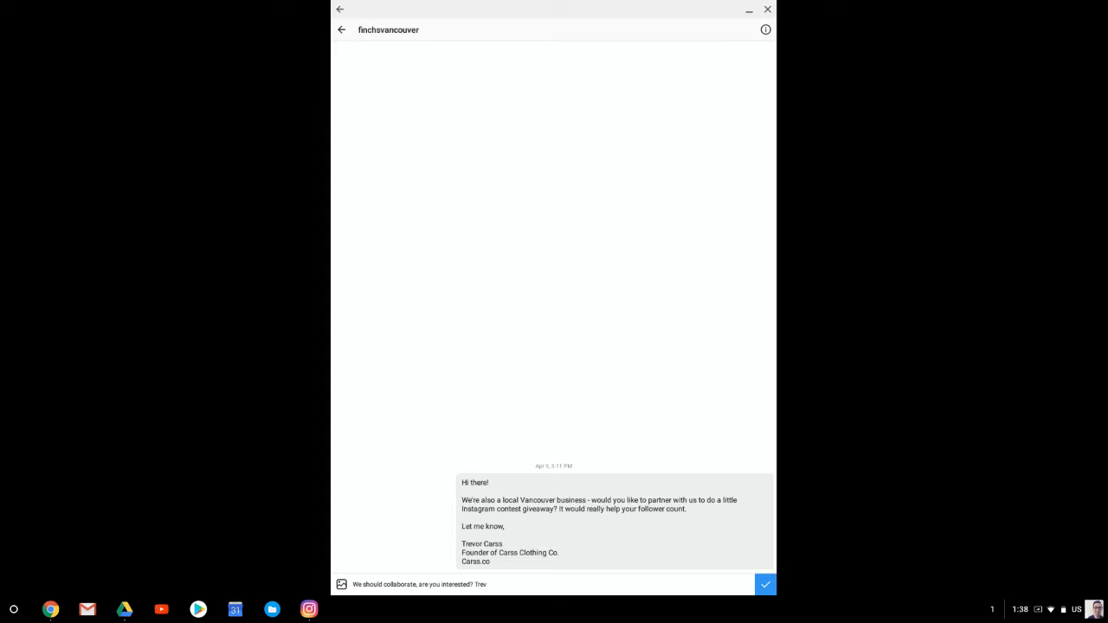
left_click(765, 584)
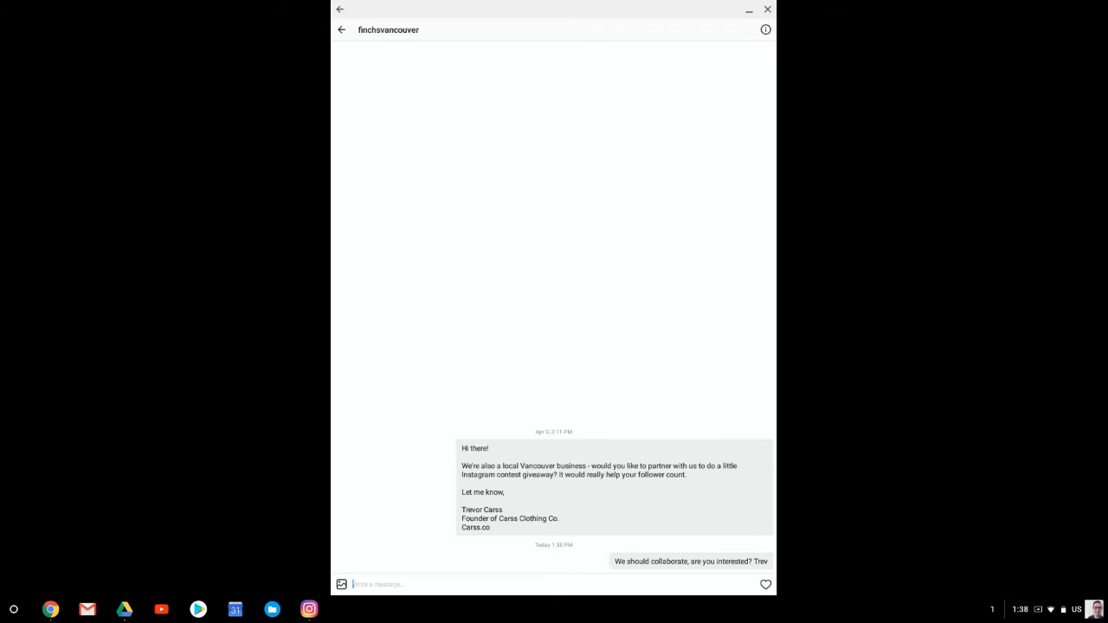
left_click(340, 29)
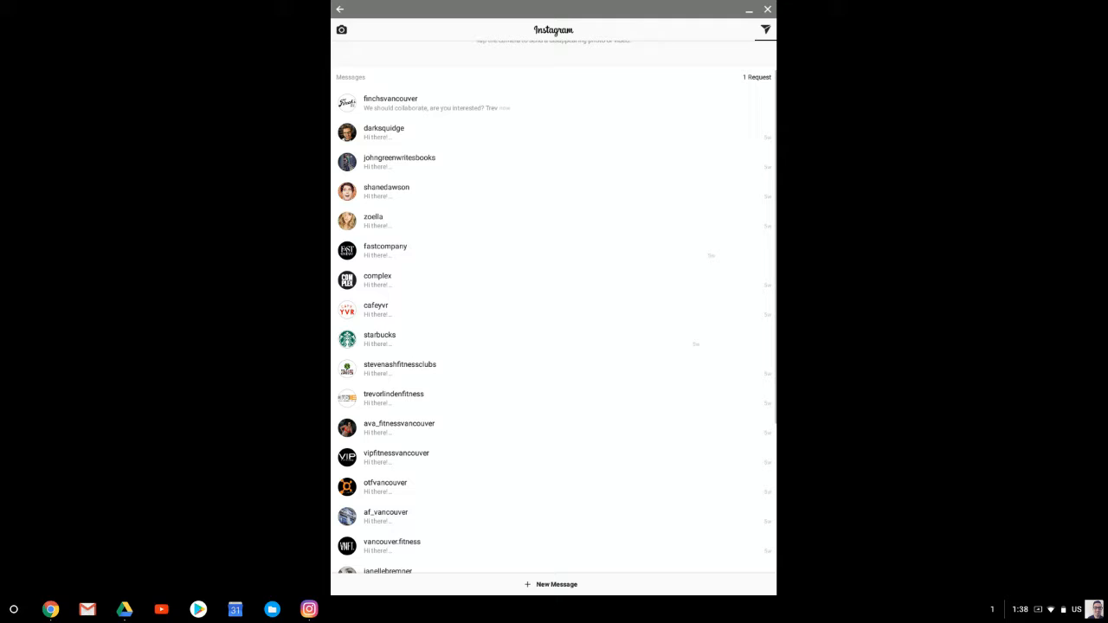